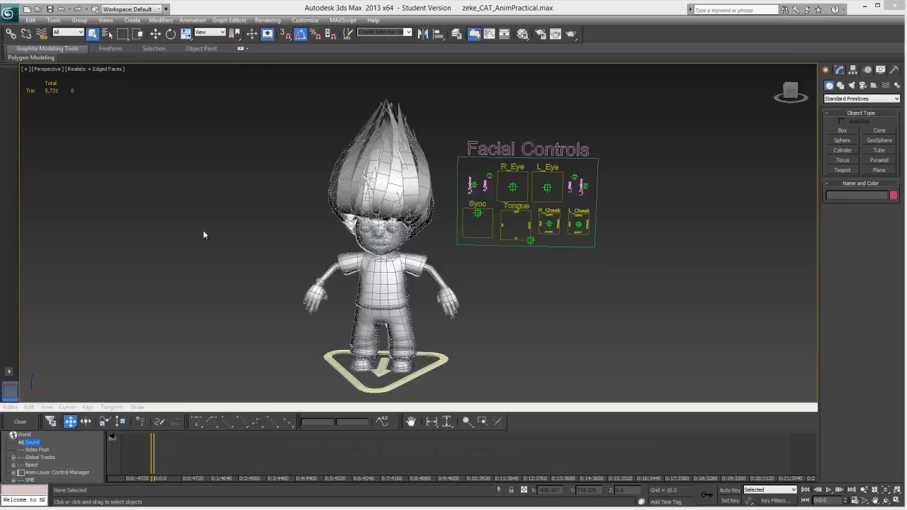
pyautogui.moveTo(416, 221)
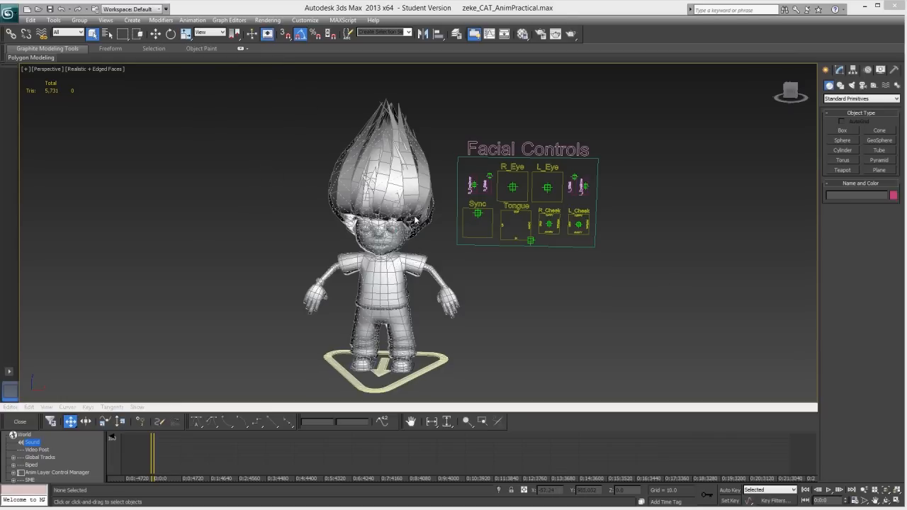
pyautogui.moveTo(78, 188)
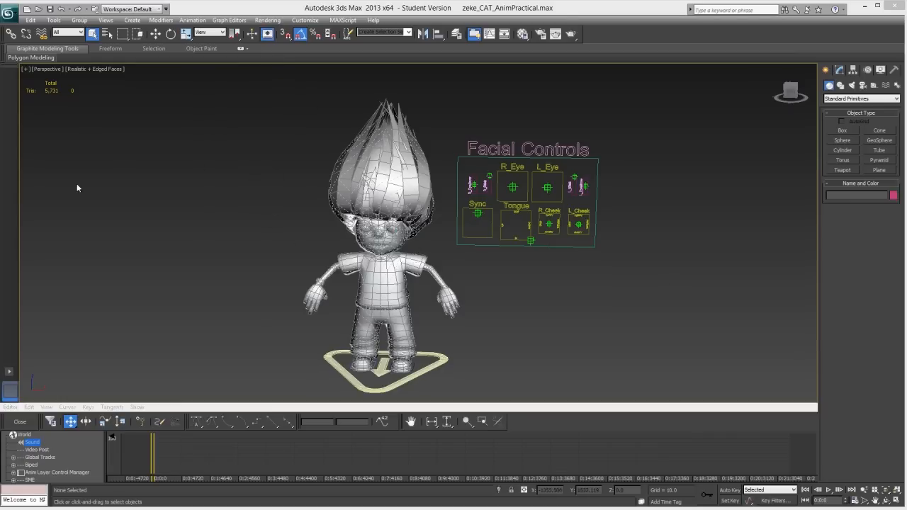
pyautogui.moveTo(437, 256)
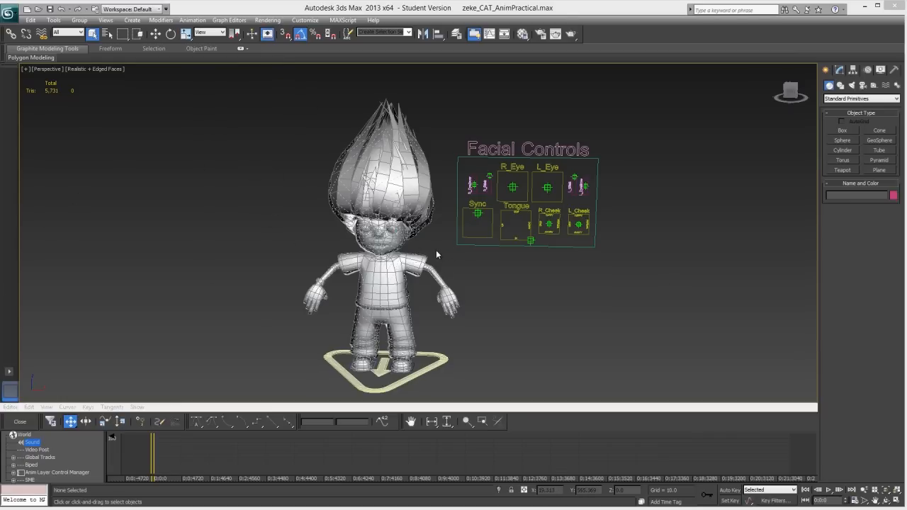
pyautogui.moveTo(455, 259)
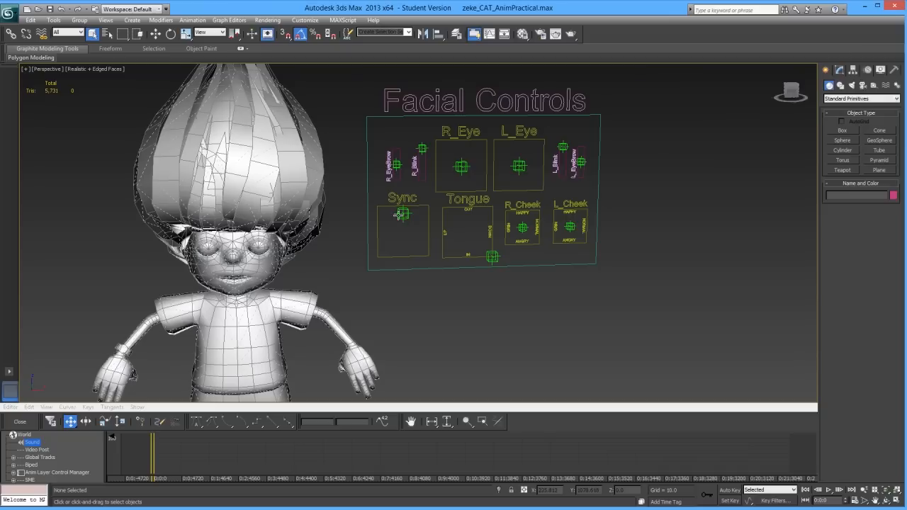
# Move the Sync control across the board and settle it back inside the Sync box.
pyautogui.click(402, 213)
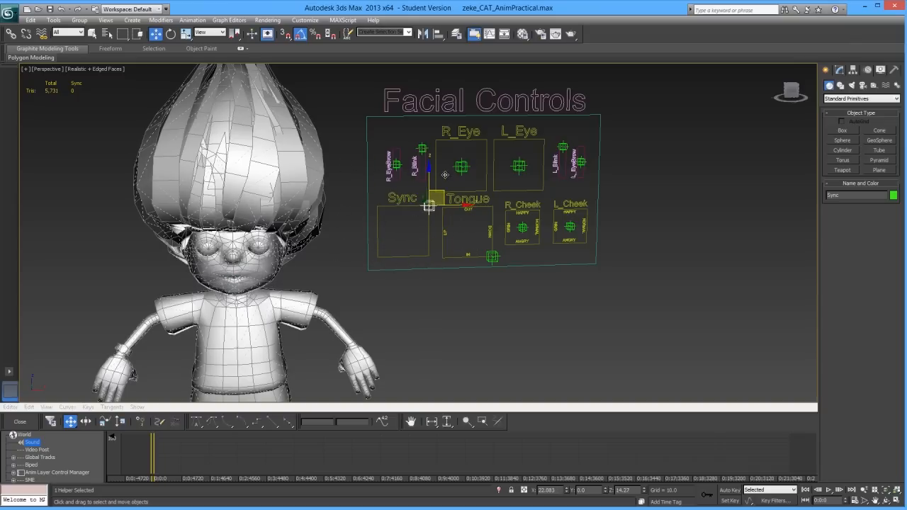
pyautogui.moveTo(430, 205); pyautogui.dragTo(379, 254)
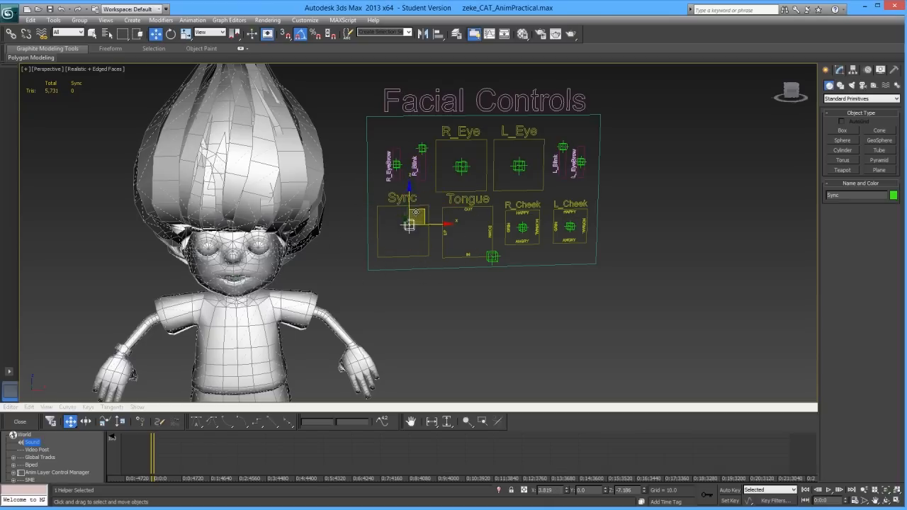
pyautogui.moveTo(409, 225); pyautogui.dragTo(404, 230)
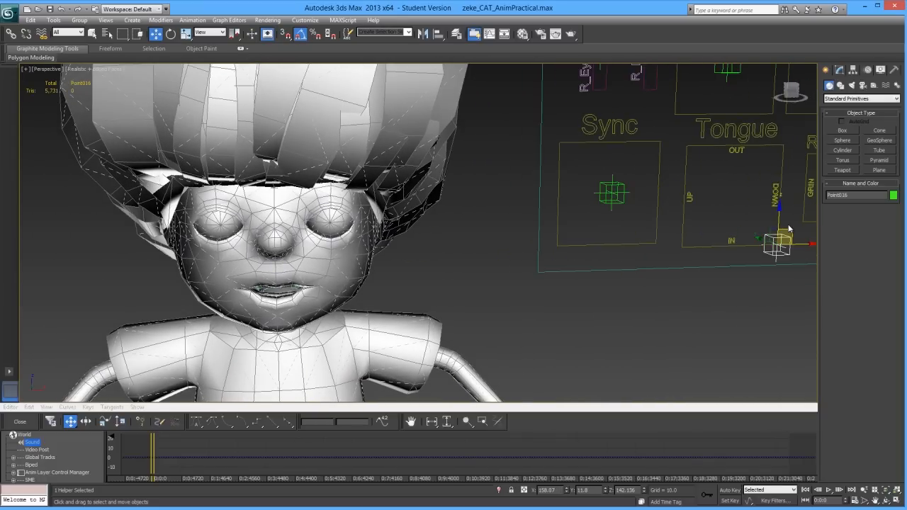
# Move the Tongue control toward UP, DOWN and IN positions within its box.
pyautogui.moveTo(780, 244); pyautogui.dragTo(716, 174)
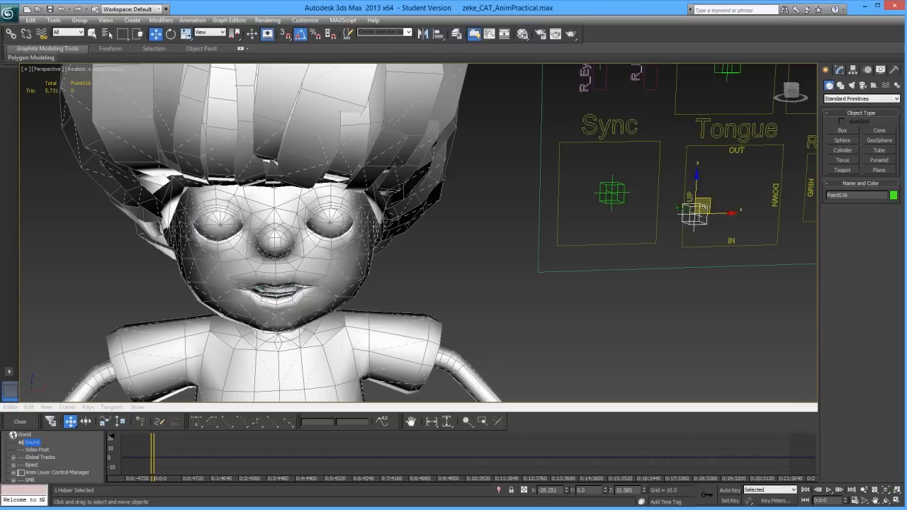
pyautogui.moveTo(697, 209); pyautogui.dragTo(735, 244)
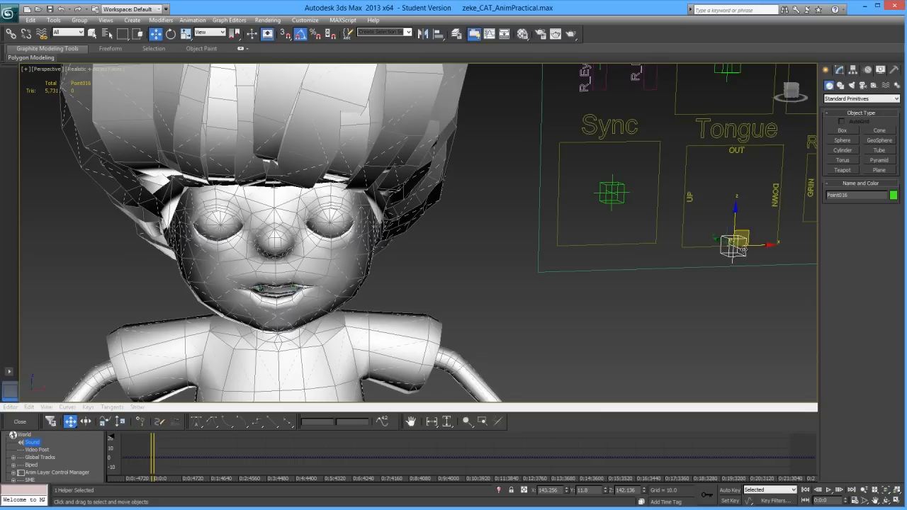
pyautogui.moveTo(734, 244); pyautogui.dragTo(779, 244)
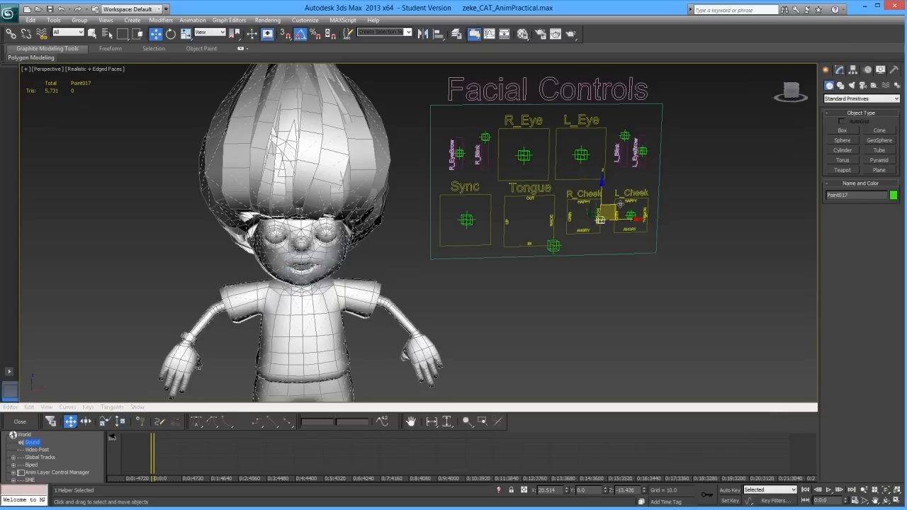
# Move the R_Cheek control to a corner and back across its box.
pyautogui.moveTo(602, 209); pyautogui.dragTo(567, 209)
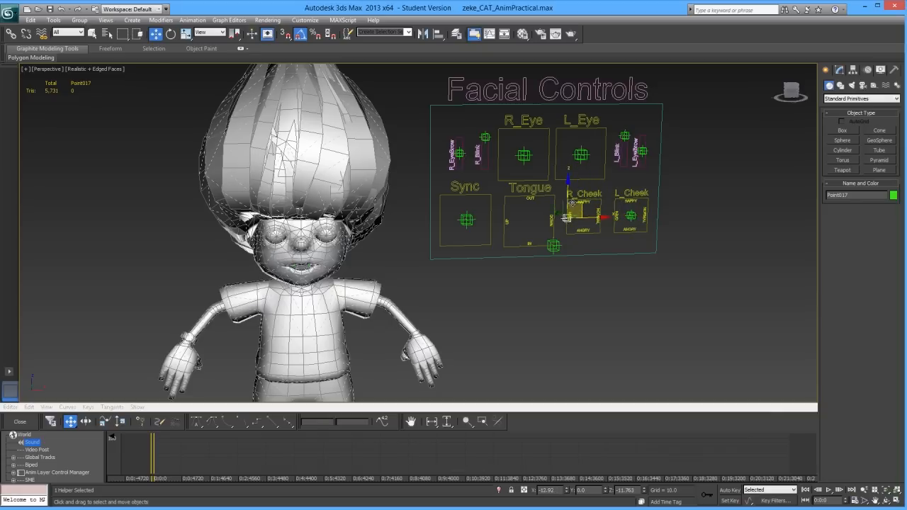
pyautogui.moveTo(567, 205); pyautogui.dragTo(582, 216)
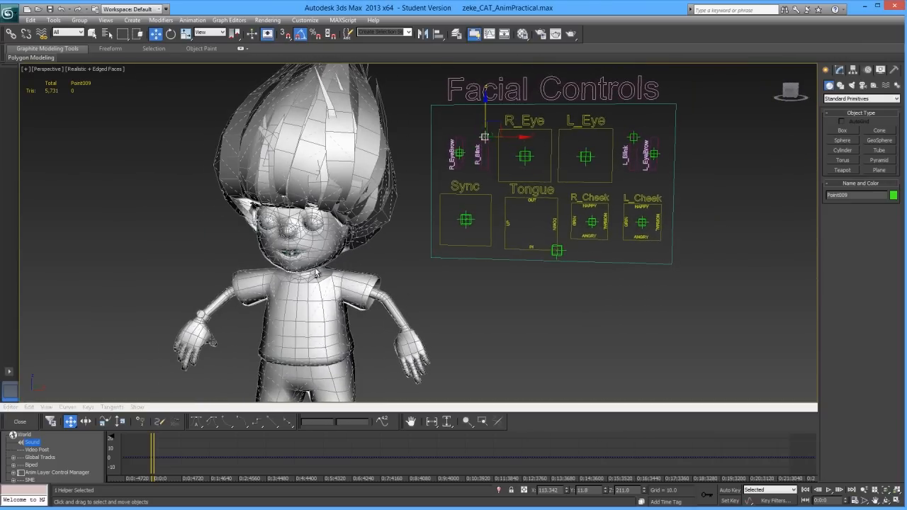
# Zoom out to show the whole character beside the Facial Controls board.
pyautogui.scroll(-3)
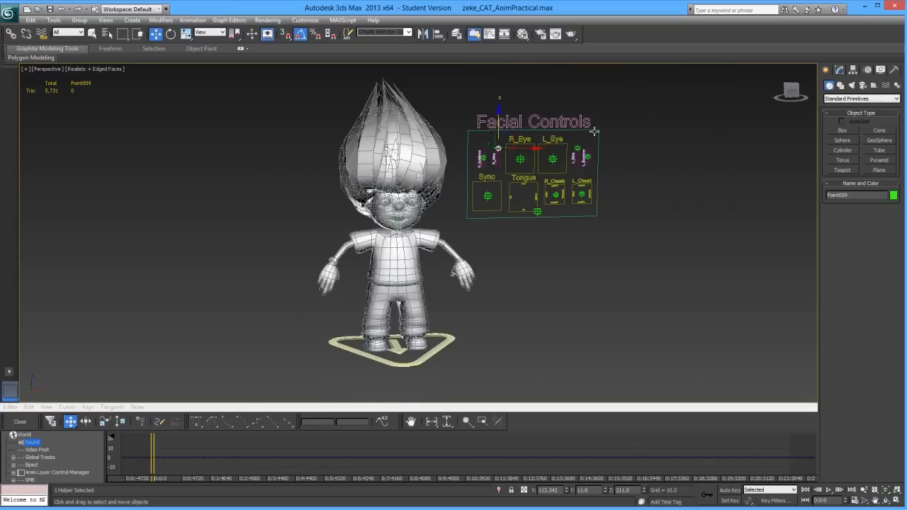
pyautogui.moveTo(592, 97)
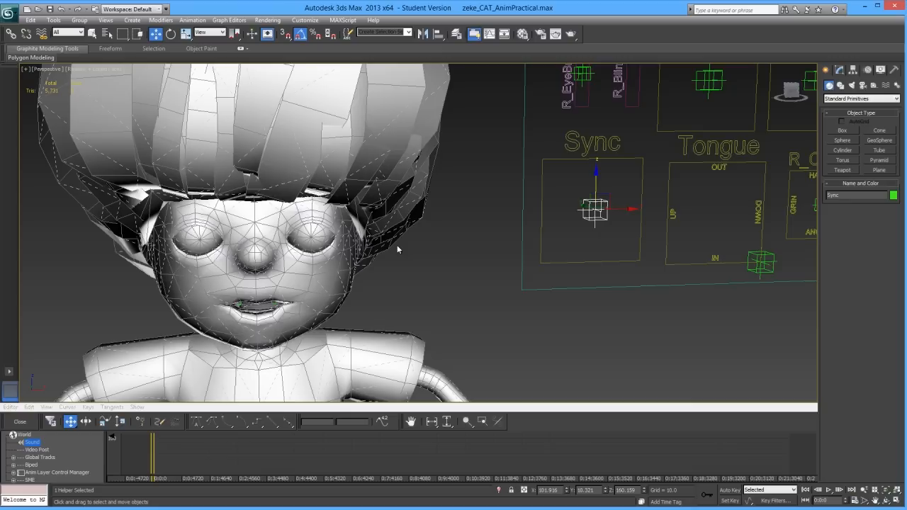
pyautogui.moveTo(535, 159)
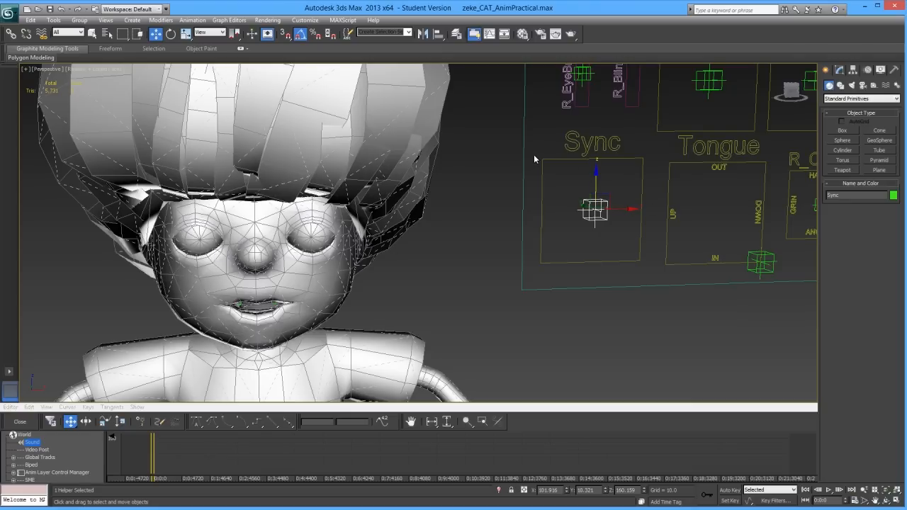
pyautogui.moveTo(537, 274)
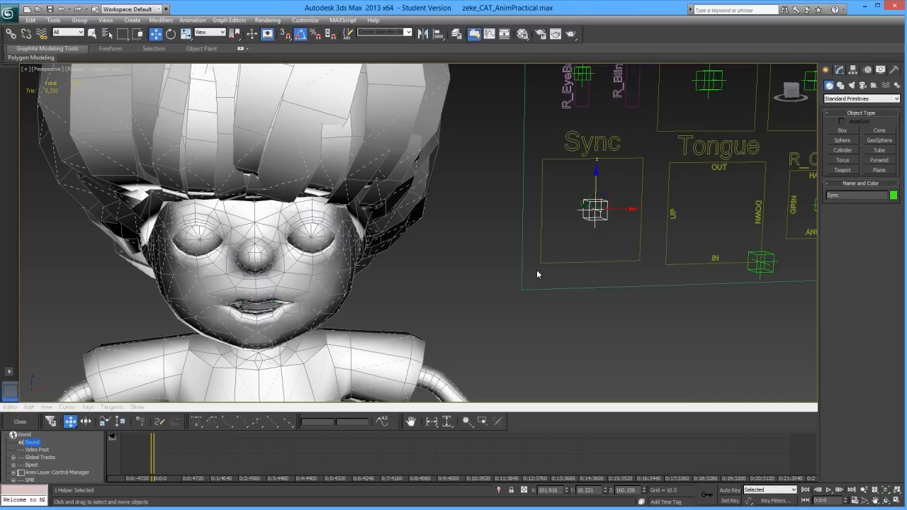
pyautogui.moveTo(642, 197)
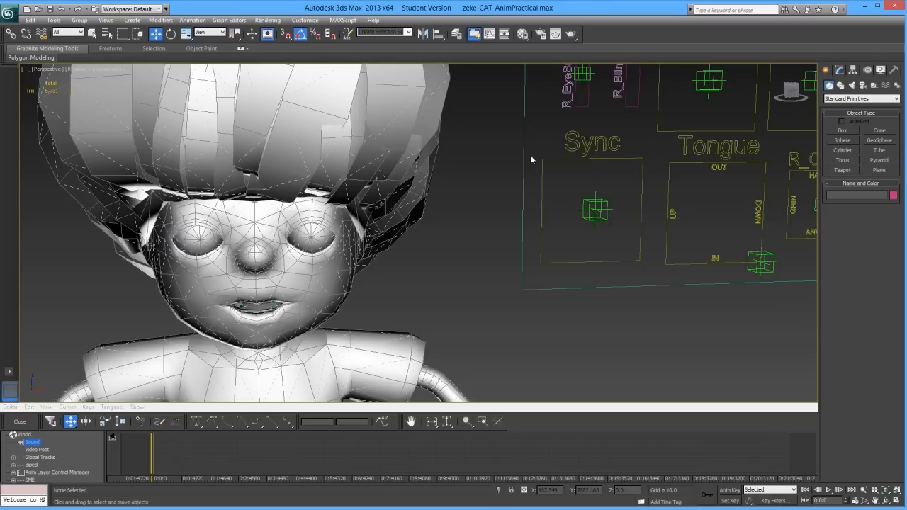
pyautogui.moveTo(535, 271)
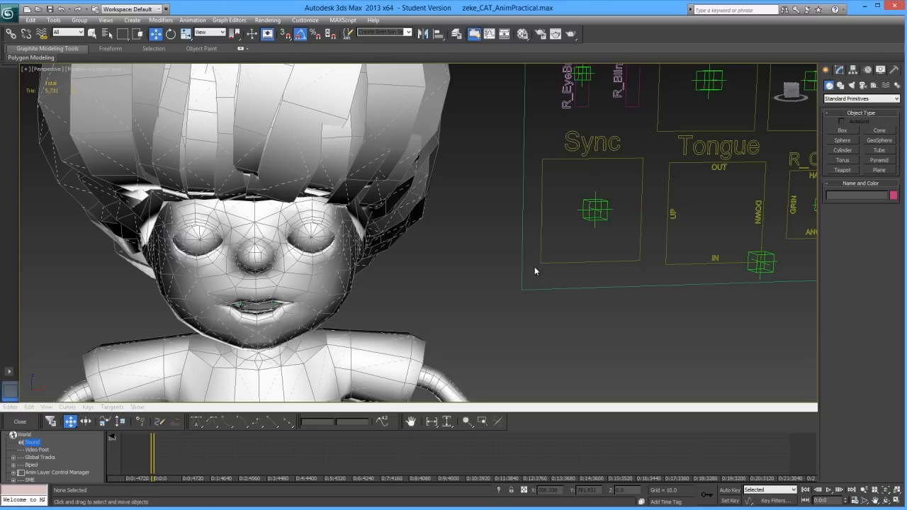
pyautogui.moveTo(528, 222)
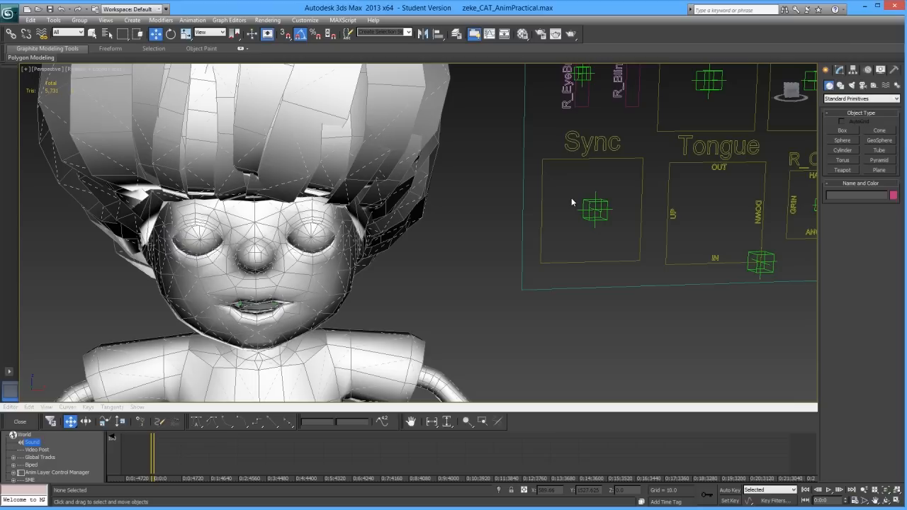
pyautogui.moveTo(539, 201)
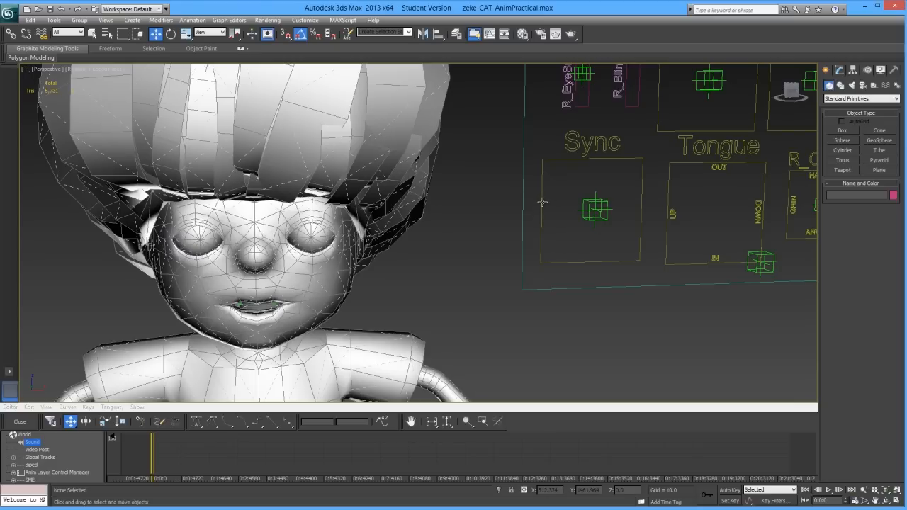
# Raise the Sync control to close the mouth, then lower it to reopen it.
pyautogui.click(595, 208)
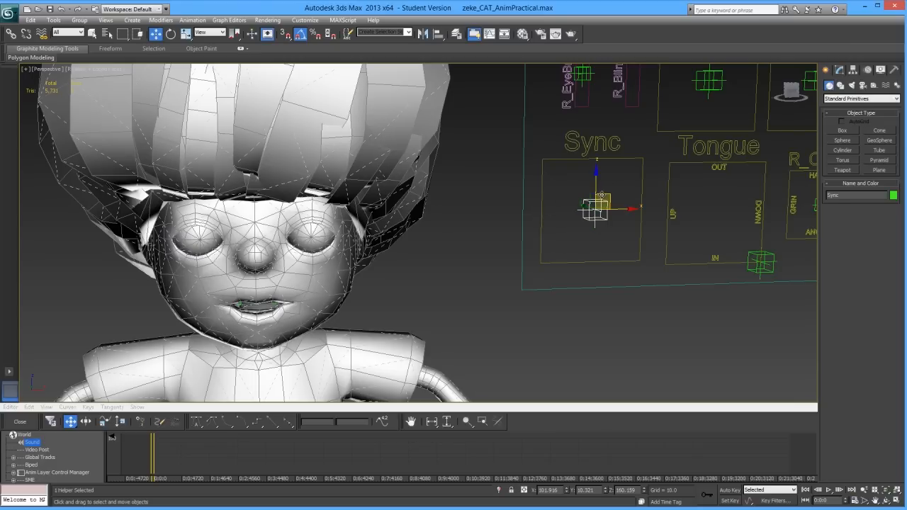
pyautogui.moveTo(597, 207); pyautogui.dragTo(645, 152)
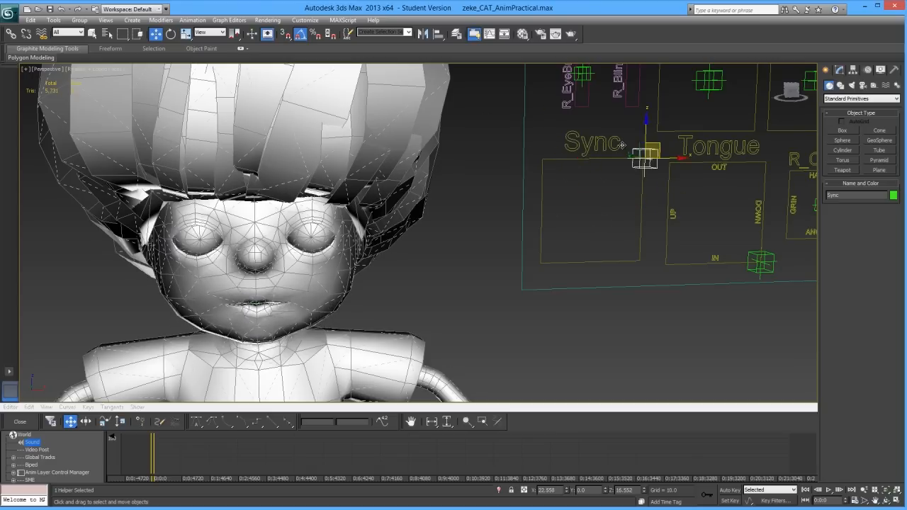
pyautogui.moveTo(645, 159); pyautogui.dragTo(578, 160)
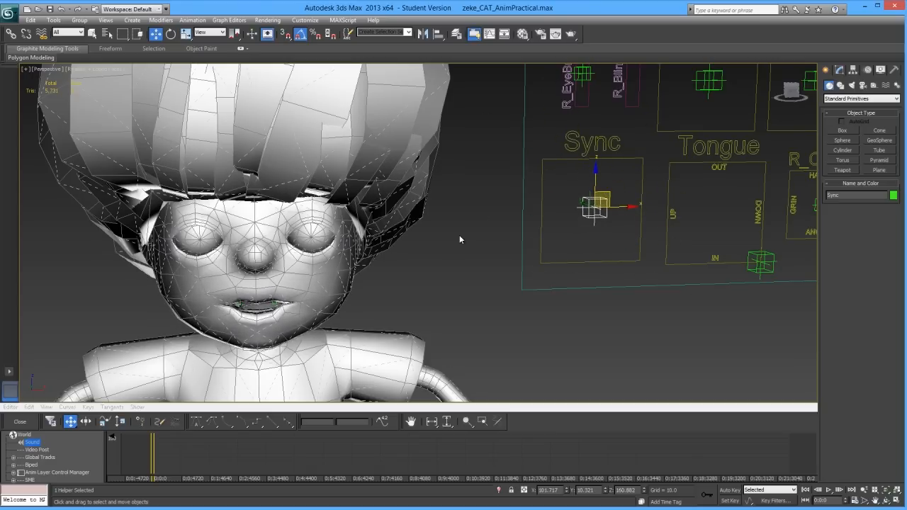
pyautogui.moveTo(558, 286)
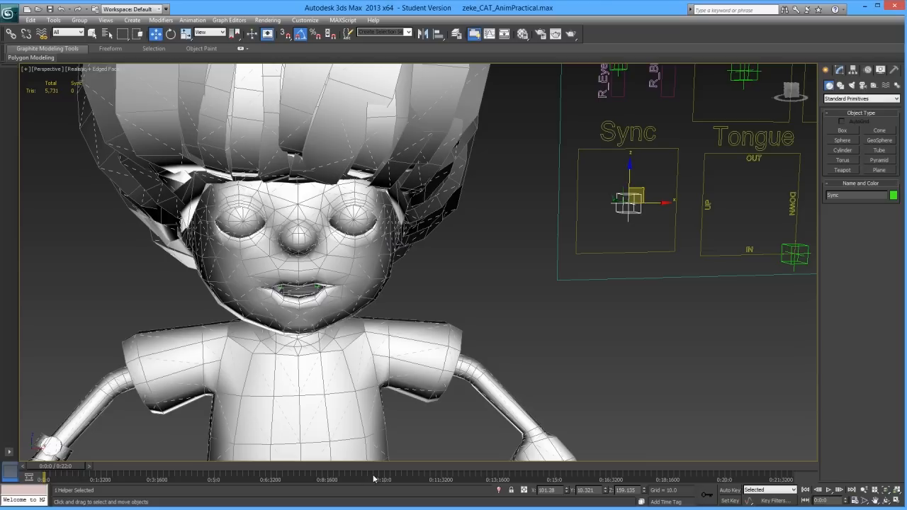
pyautogui.moveTo(829, 470)
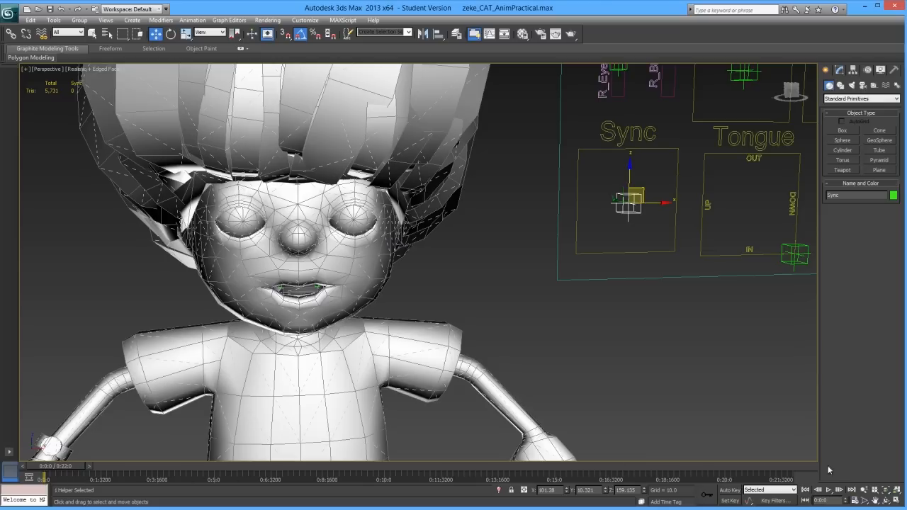
pyautogui.moveTo(524, 487)
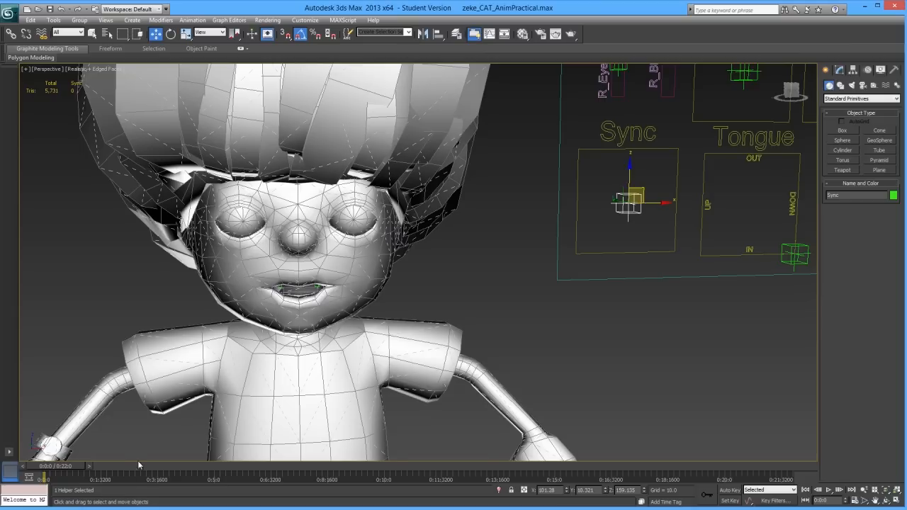
pyautogui.moveTo(28, 479)
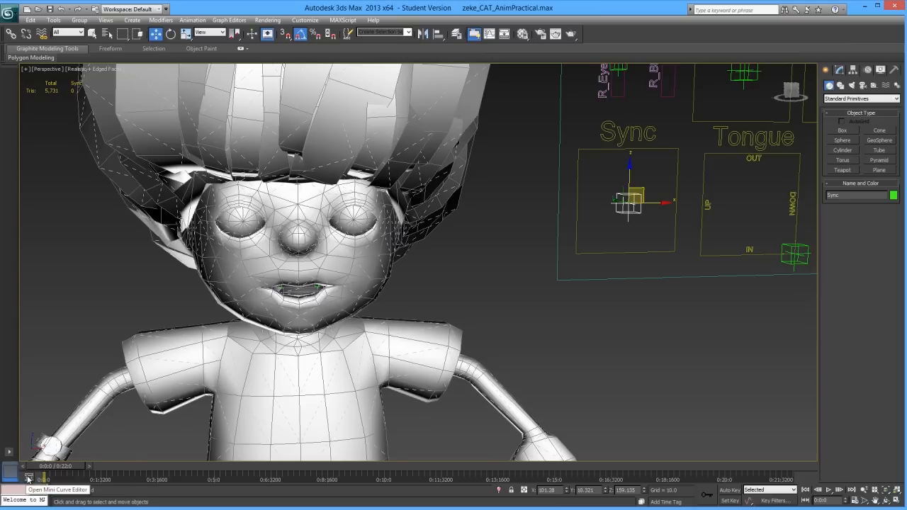
pyautogui.moveTo(28, 480)
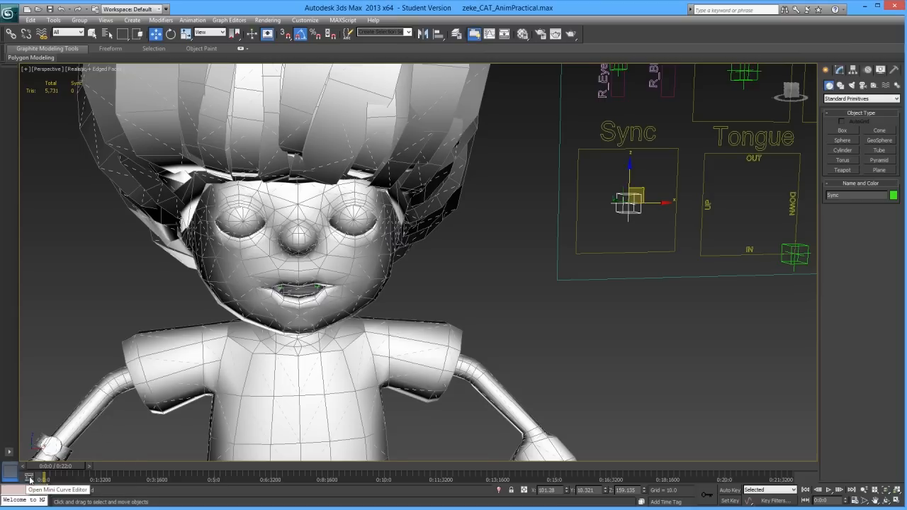
# Show the mini curve editor and start browsing for a sound file in ProSound.
pyautogui.click(30, 480)
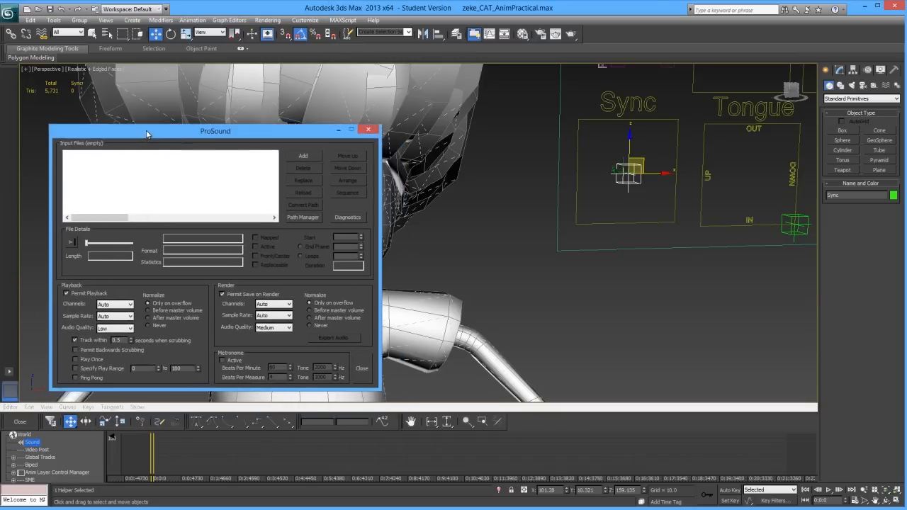
pyautogui.moveTo(214, 130); pyautogui.dragTo(203, 118)
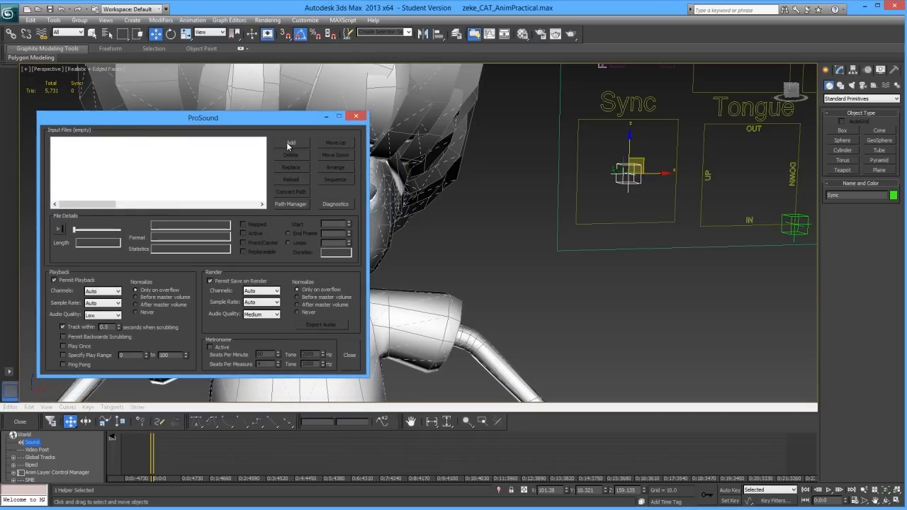
pyautogui.click(290, 143)
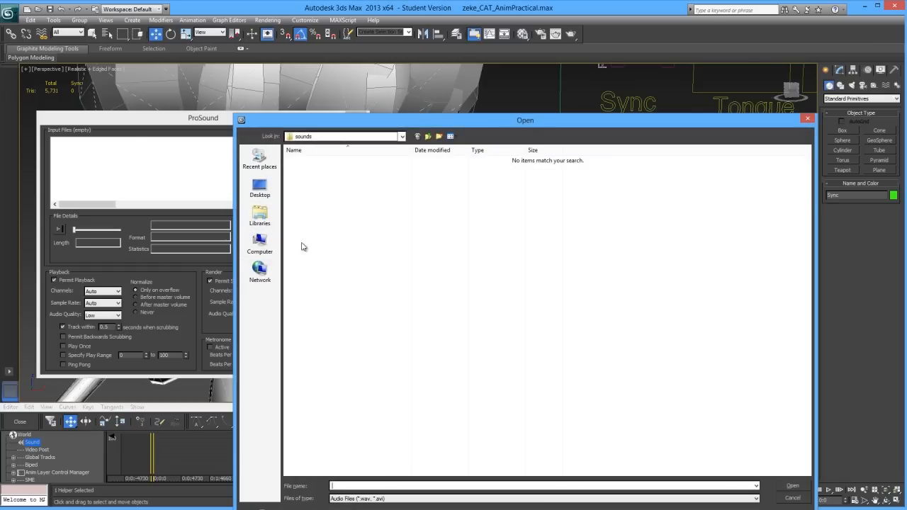
# Load the Ferris Bueller's Day Off WAV from the Music library.
pyautogui.click(260, 215)
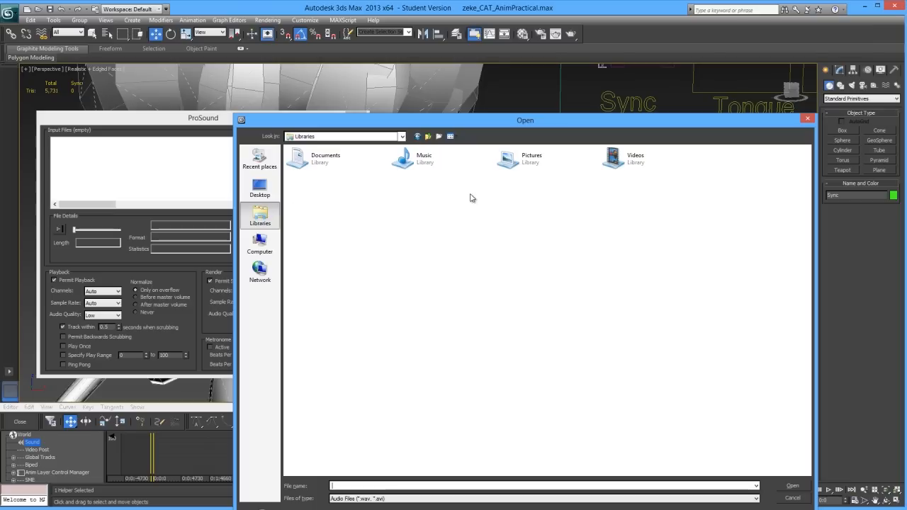
pyautogui.doubleClick(423, 158)
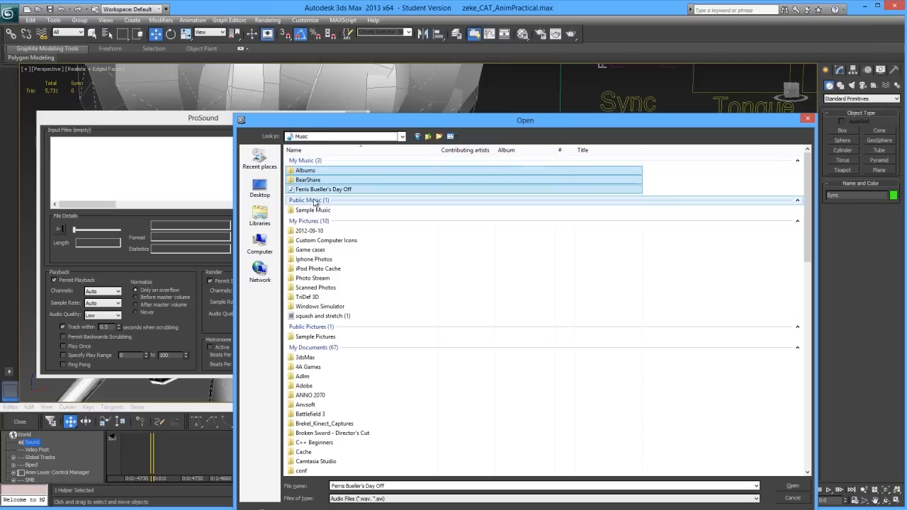
pyautogui.moveTo(351, 191)
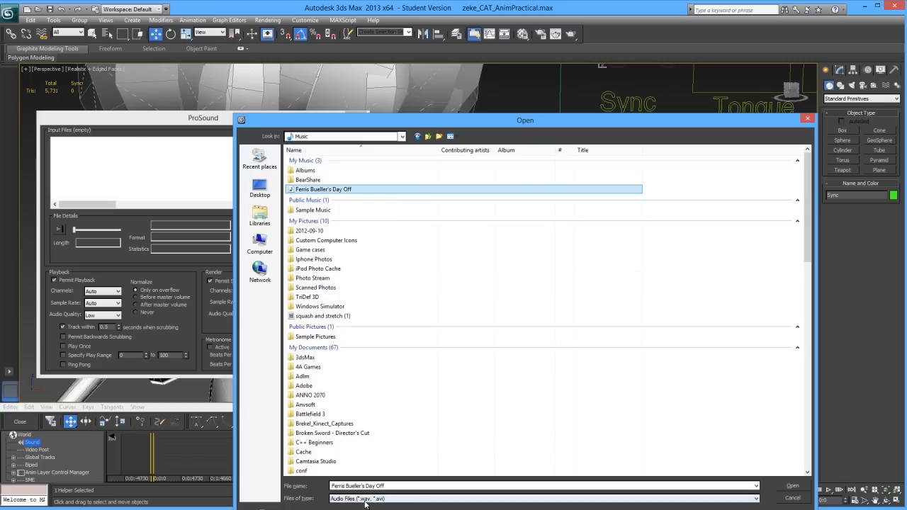
pyautogui.click(792, 485)
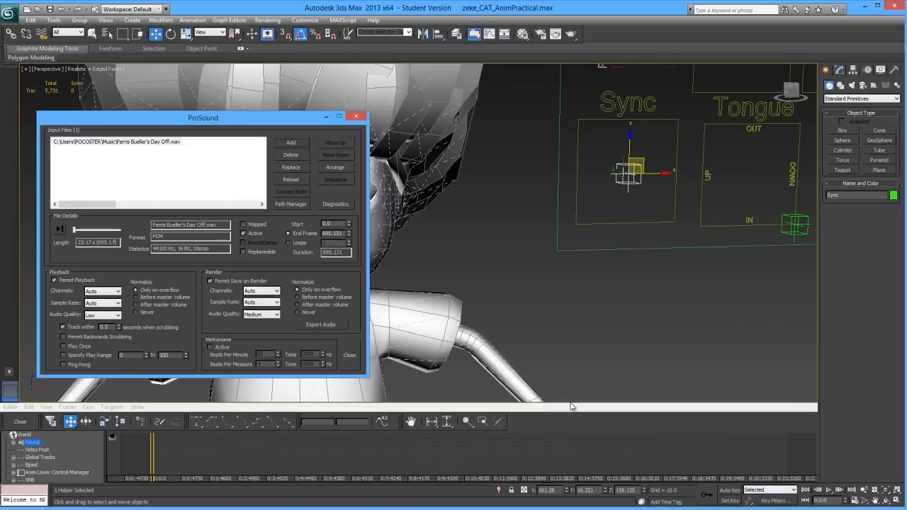
# Preview the loaded Ferris Bueller's Day Off WAV and stop playback partway through.
pyautogui.click(117, 141)
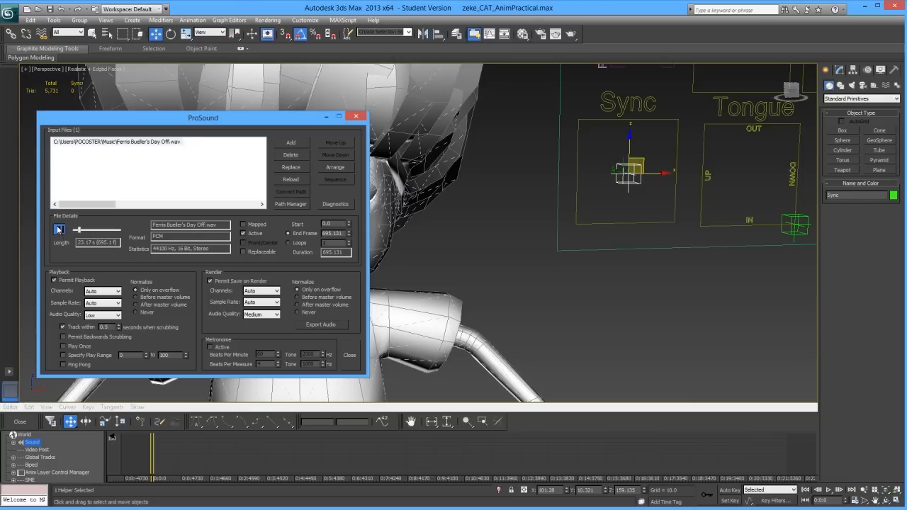
pyautogui.click(59, 229)
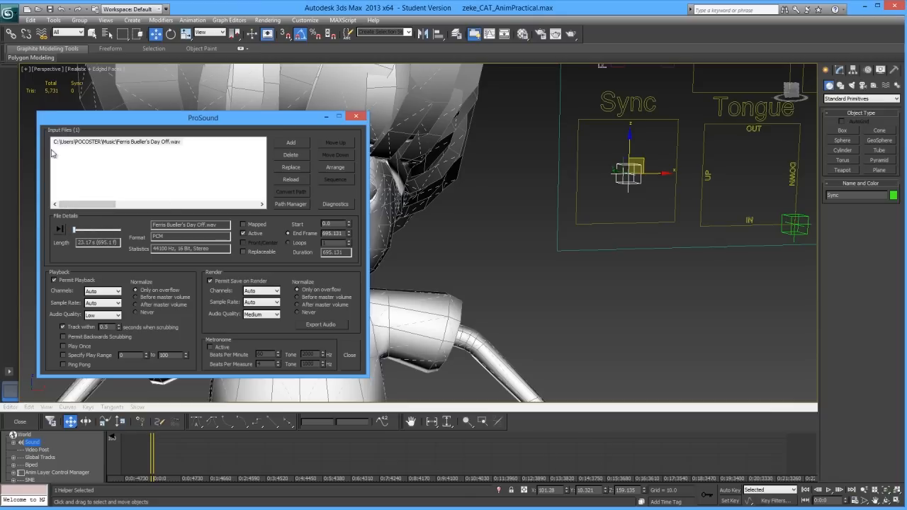
pyautogui.click(58, 228)
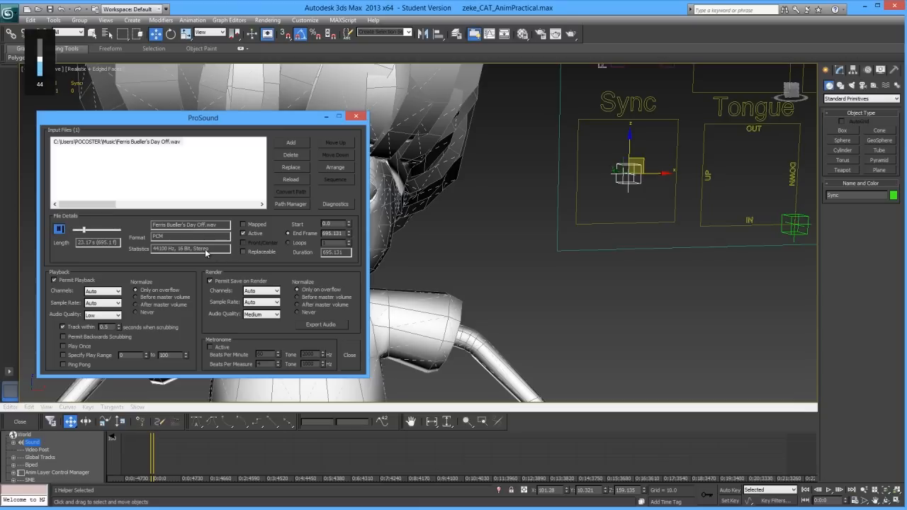
pyautogui.click(58, 229)
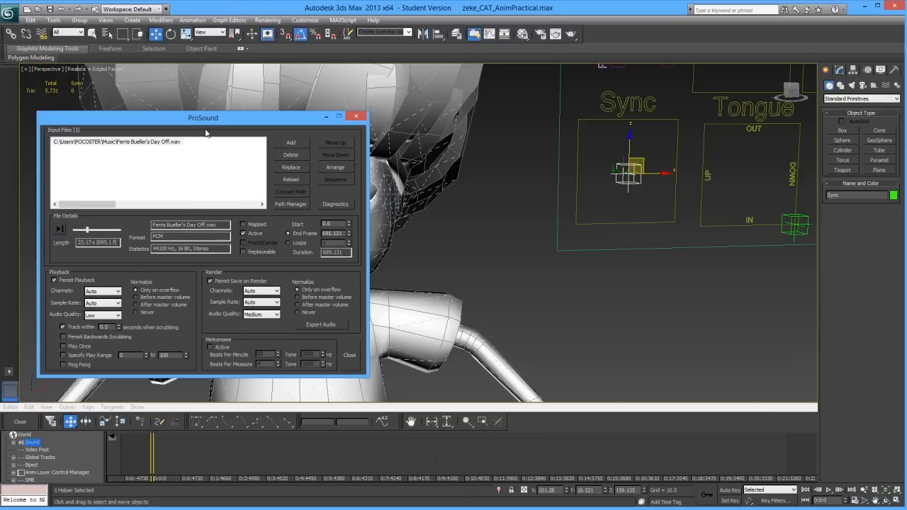
pyautogui.moveTo(355, 116)
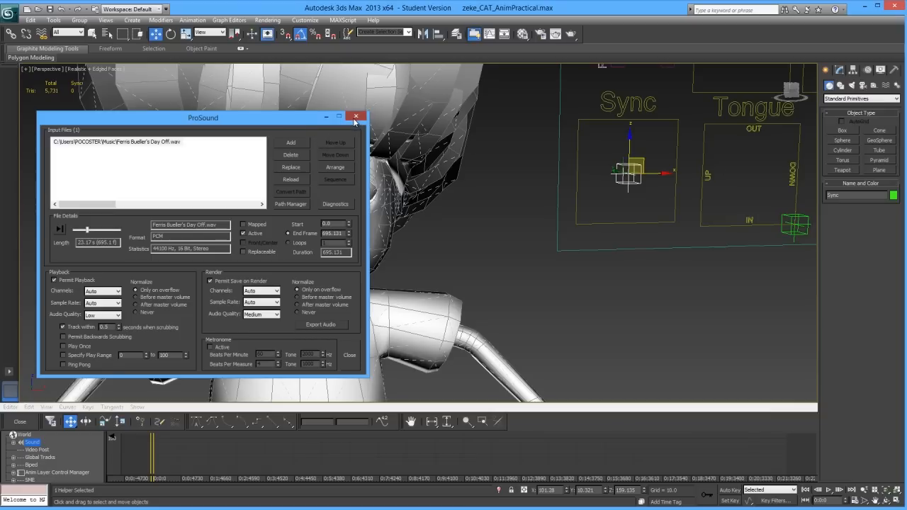
# Close ProSound and expand the Sound entry to reveal the clip's Waveform track.
pyautogui.click(356, 116)
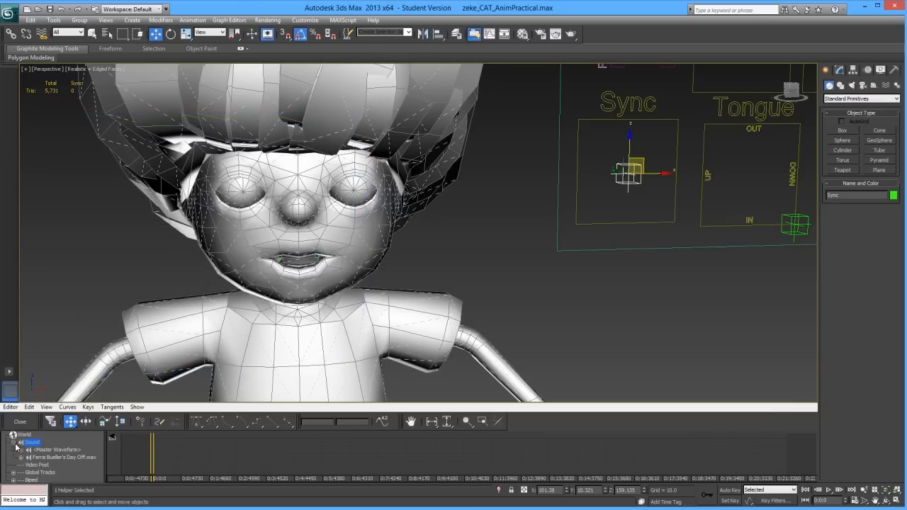
pyautogui.click(24, 457)
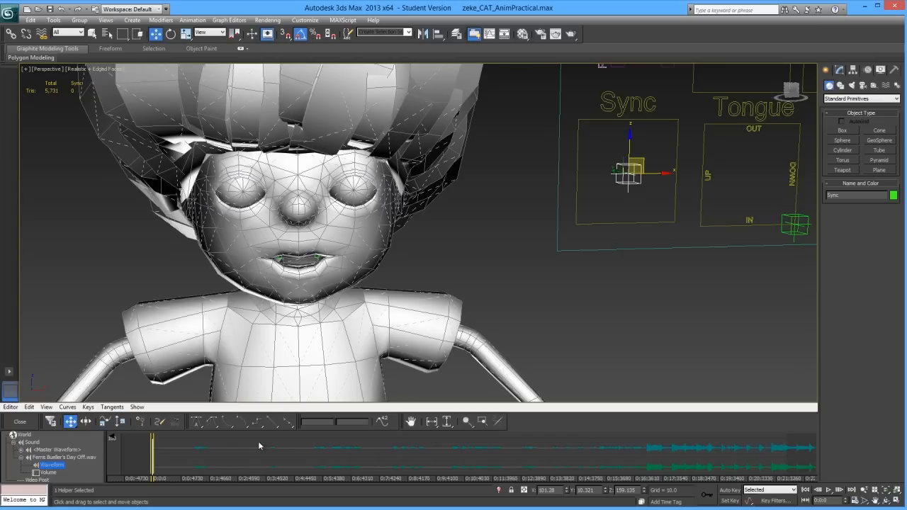
pyautogui.moveTo(202, 475)
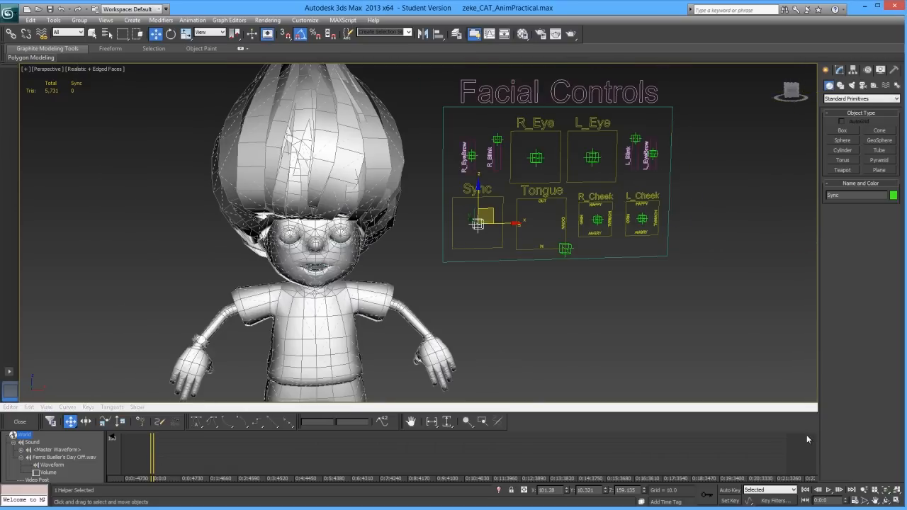
# Play the scene animation with the soundtrack and stop it partway through.
pyautogui.click(828, 489)
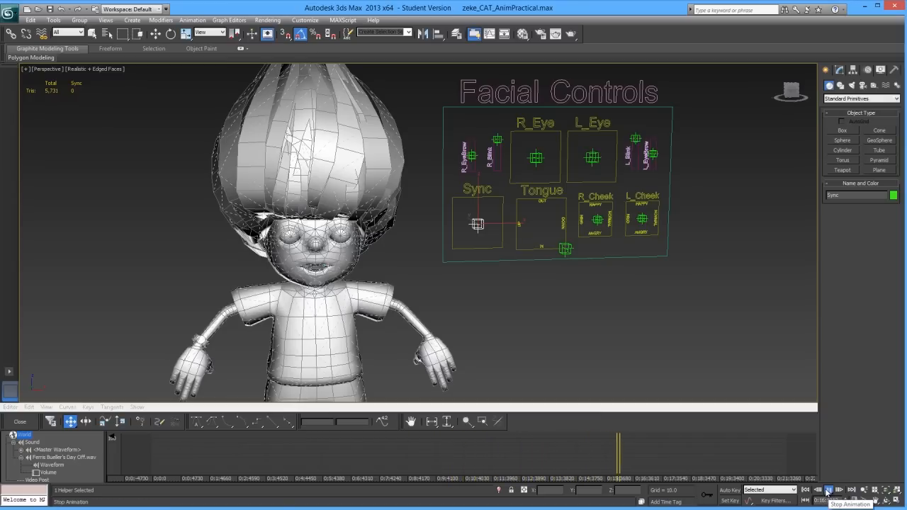
pyautogui.click(829, 490)
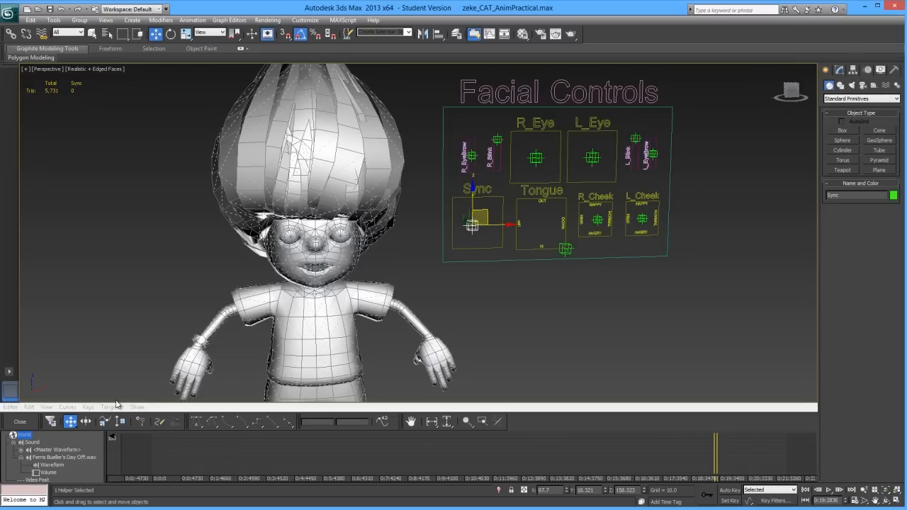
pyautogui.moveTo(20, 422)
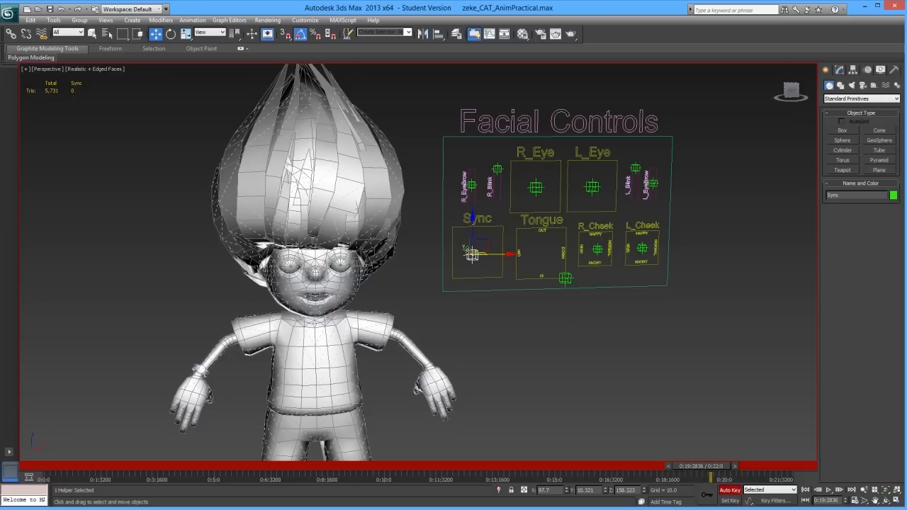
pyautogui.click(477, 248)
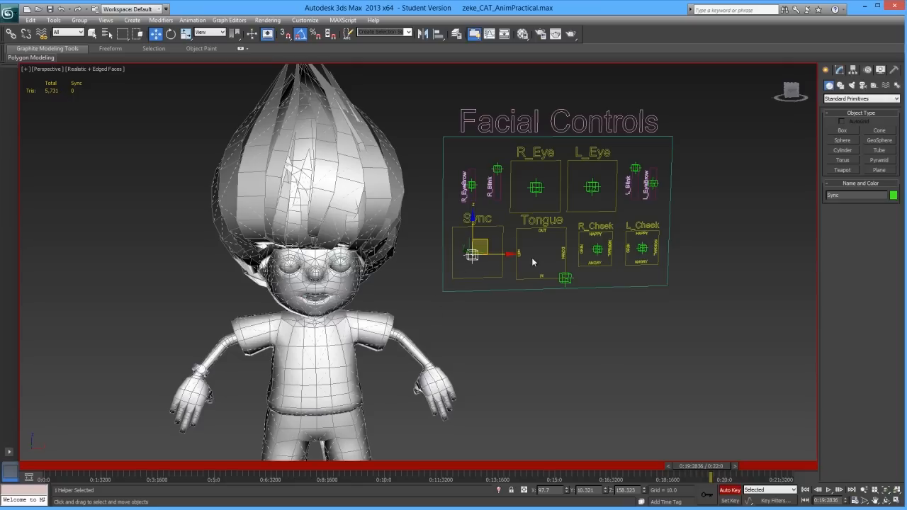
pyautogui.moveTo(572, 288)
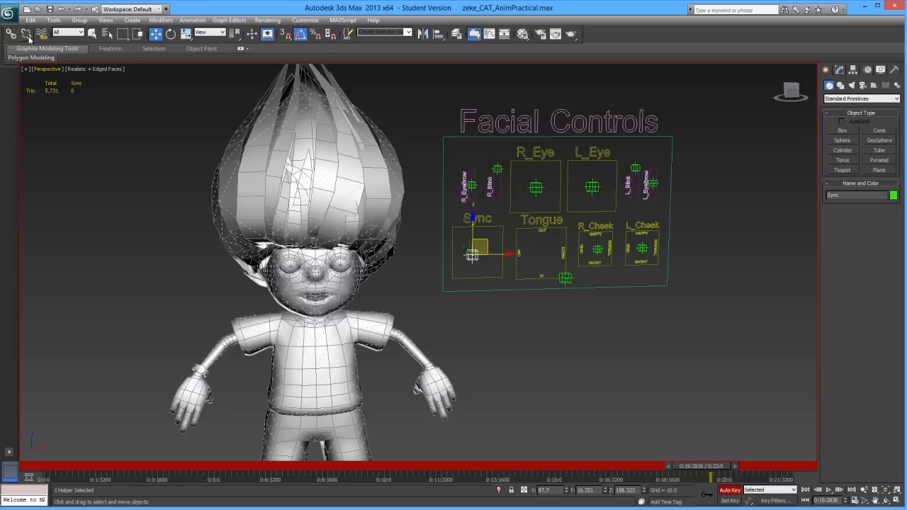
# Open zeke_CAT_Anim.max from Recent Documents without saving the current scene.
pyautogui.click(9, 8)
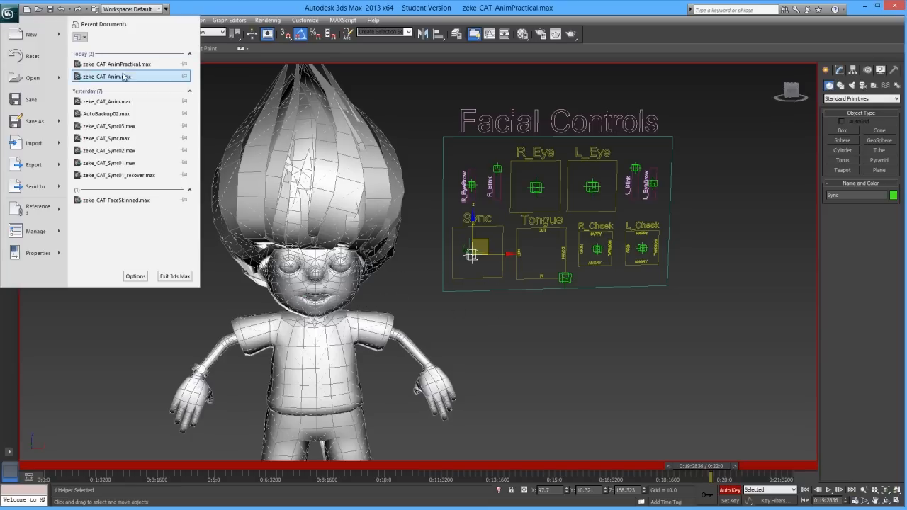
pyautogui.moveTo(121, 64)
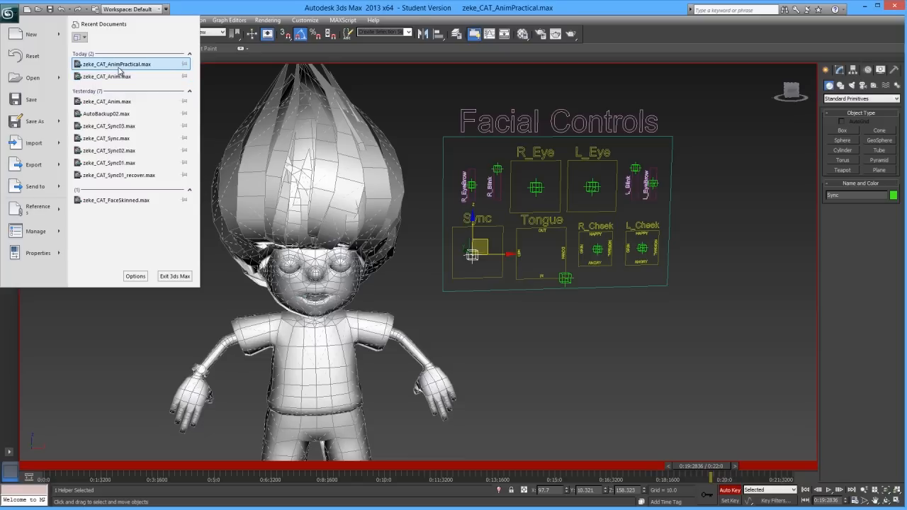
pyautogui.moveTo(119, 64)
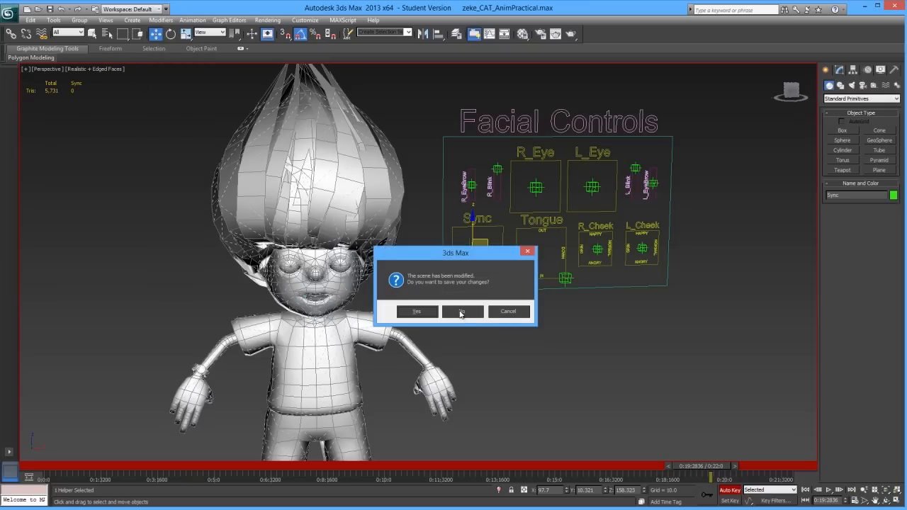
pyautogui.moveTo(479, 316)
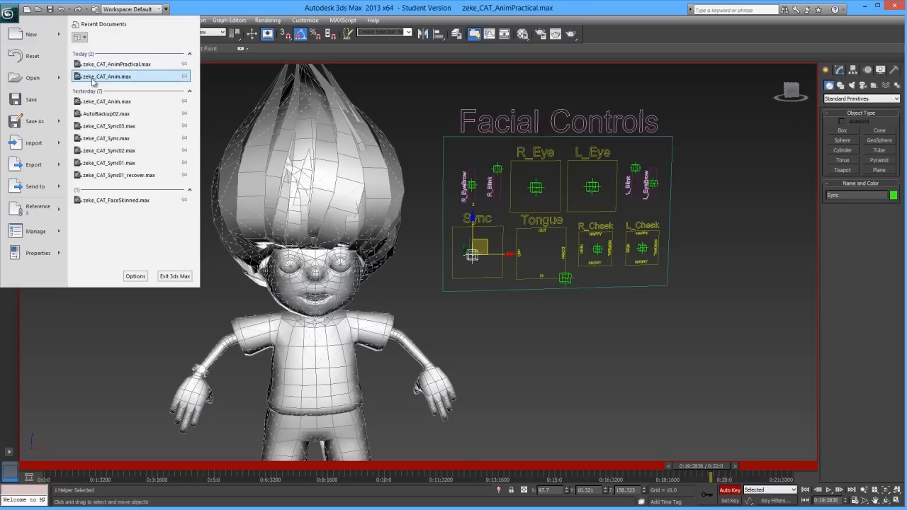
pyautogui.click(108, 75)
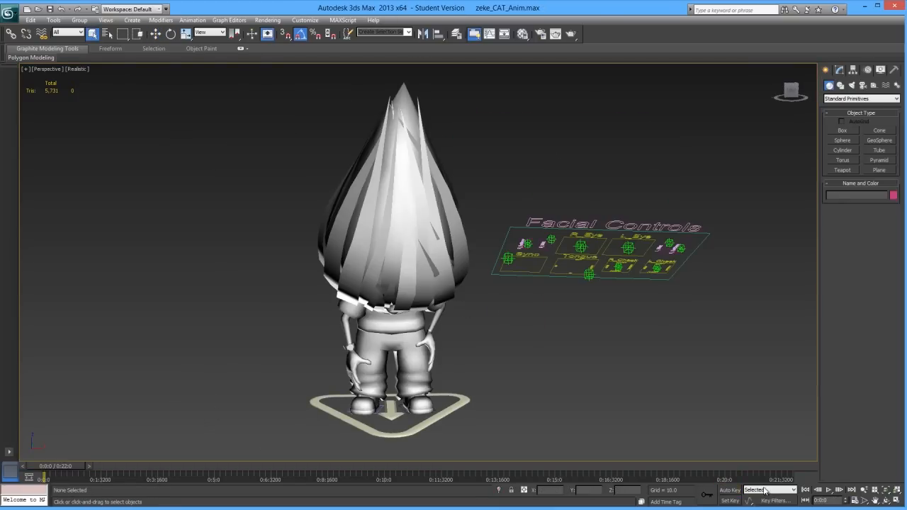
# Play the example lip-sync animation of the zeke character from the time controls.
pyautogui.click(828, 489)
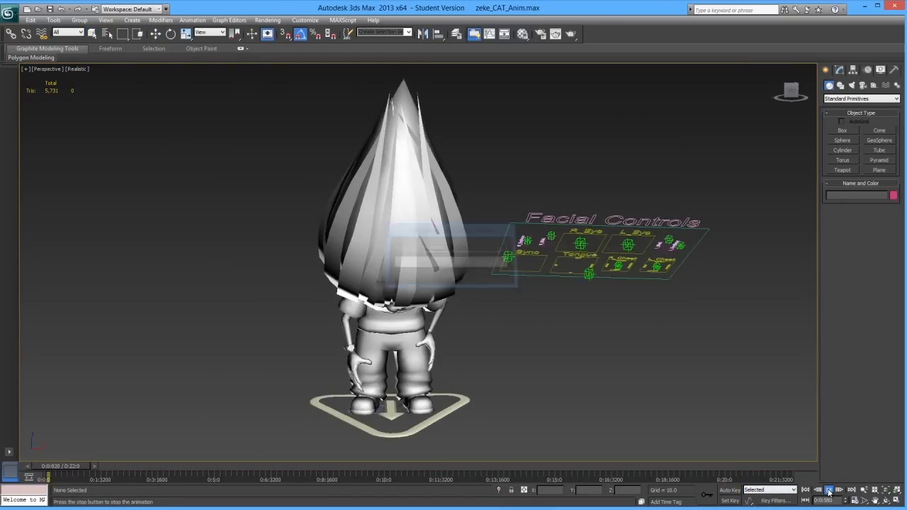
pyautogui.click(829, 489)
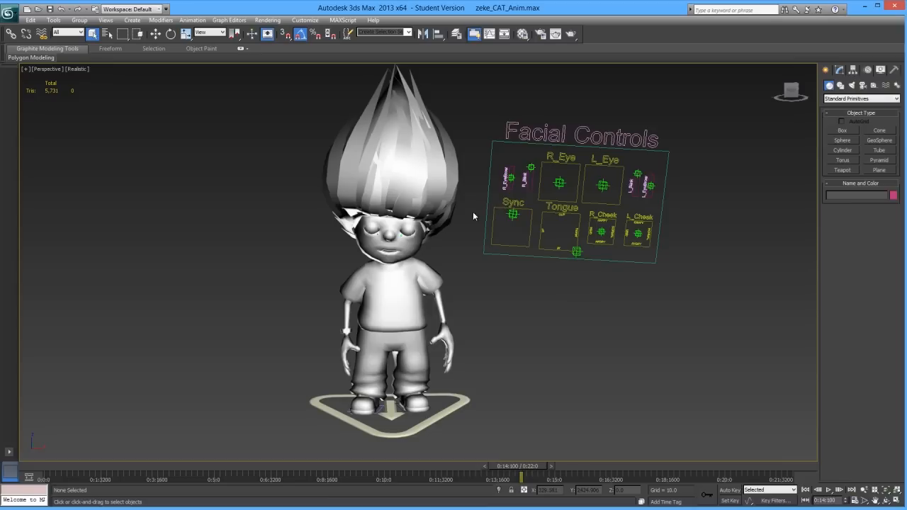
pyautogui.moveTo(503, 254)
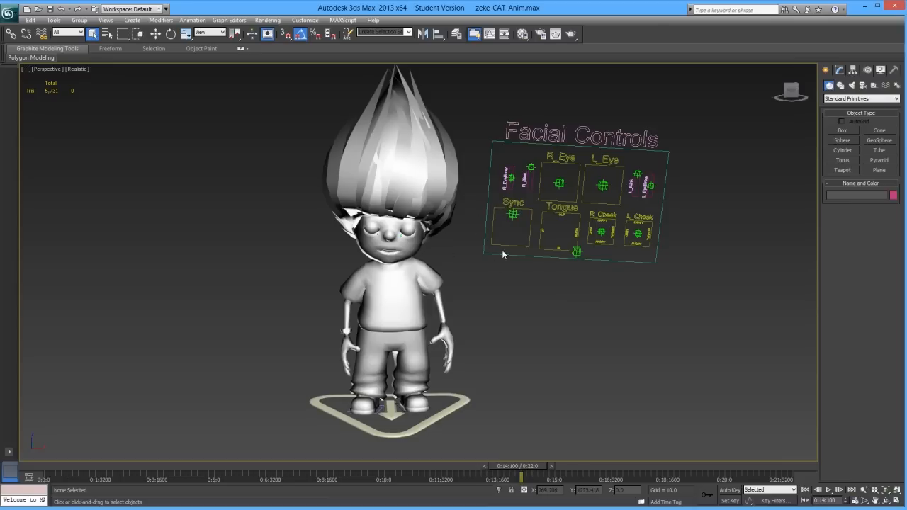
pyautogui.moveTo(500, 315)
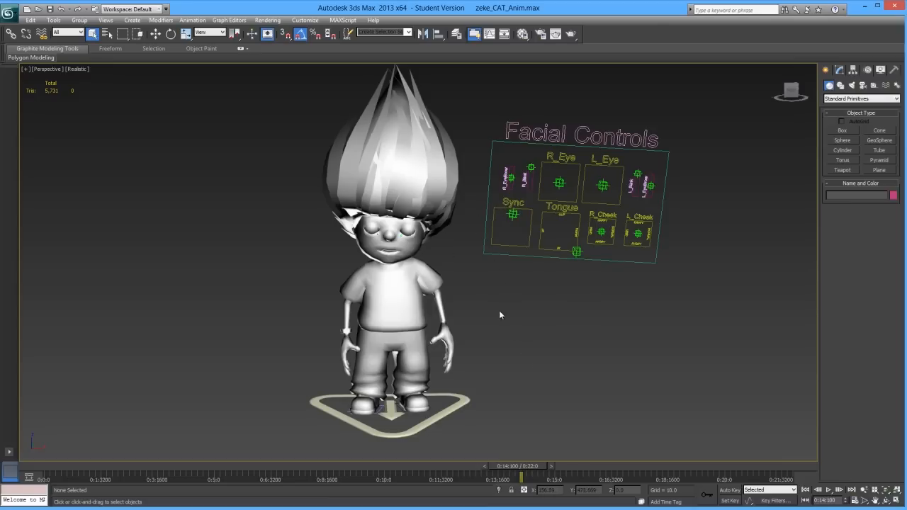
pyautogui.moveTo(373, 354)
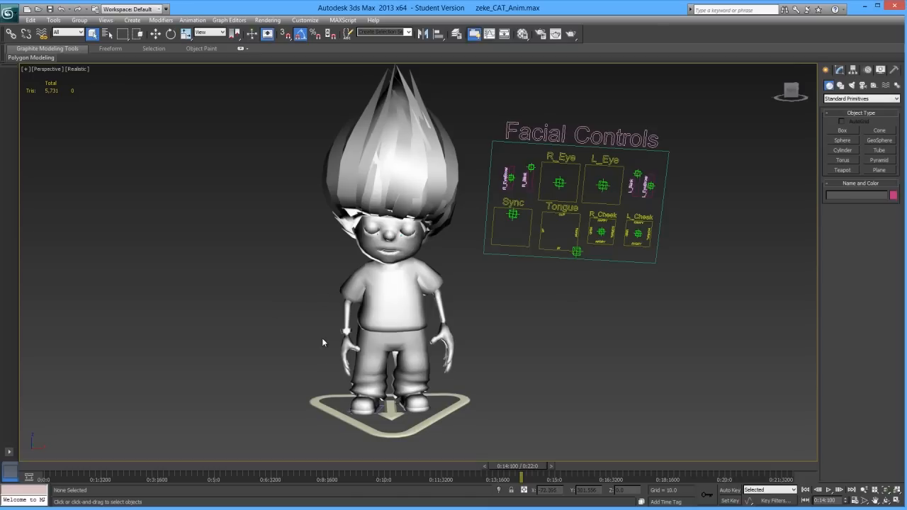
pyautogui.moveTo(324, 340)
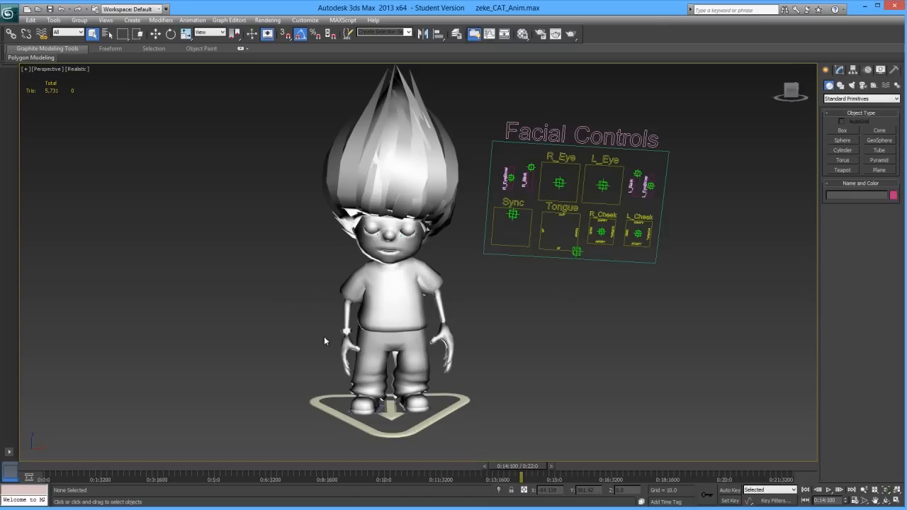
pyautogui.moveTo(368, 277)
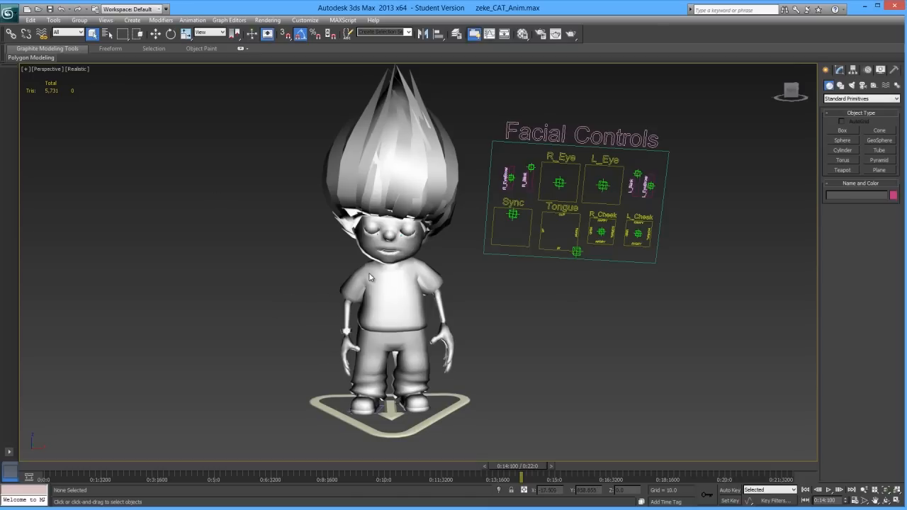
pyautogui.moveTo(472, 269)
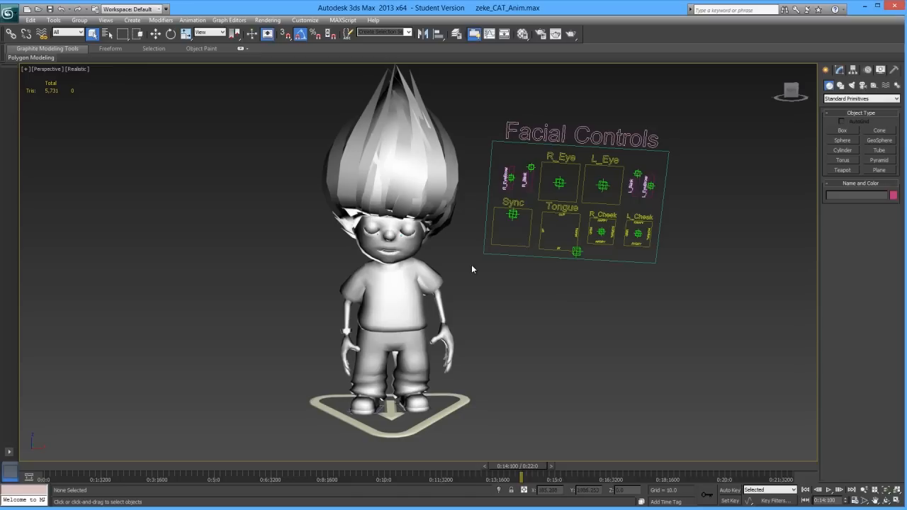
pyautogui.moveTo(454, 250)
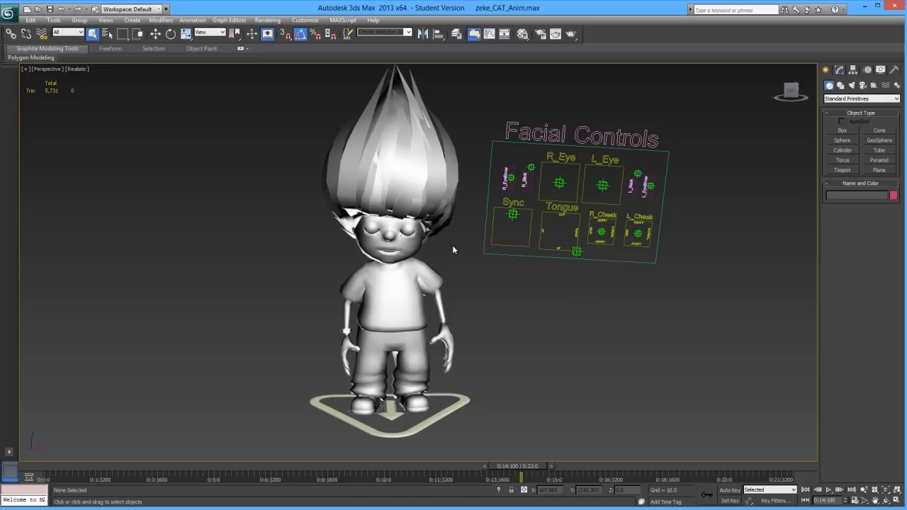
pyautogui.moveTo(320, 257)
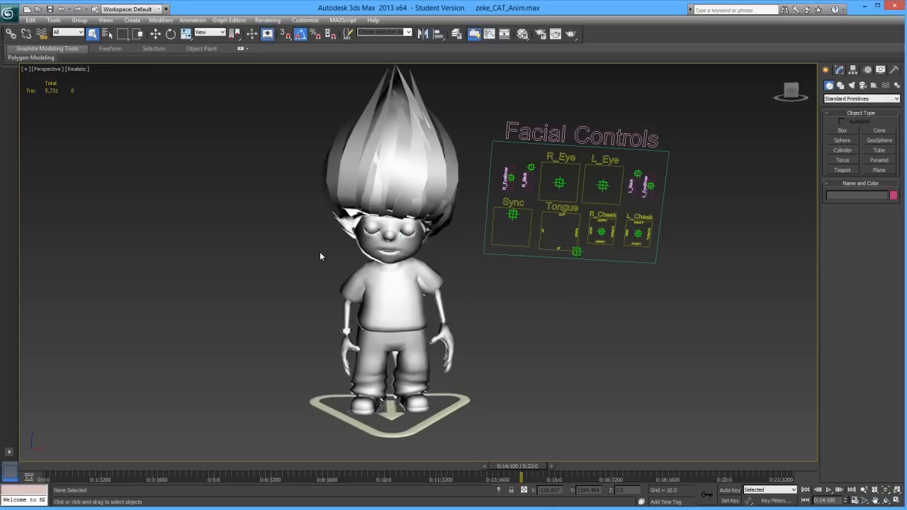